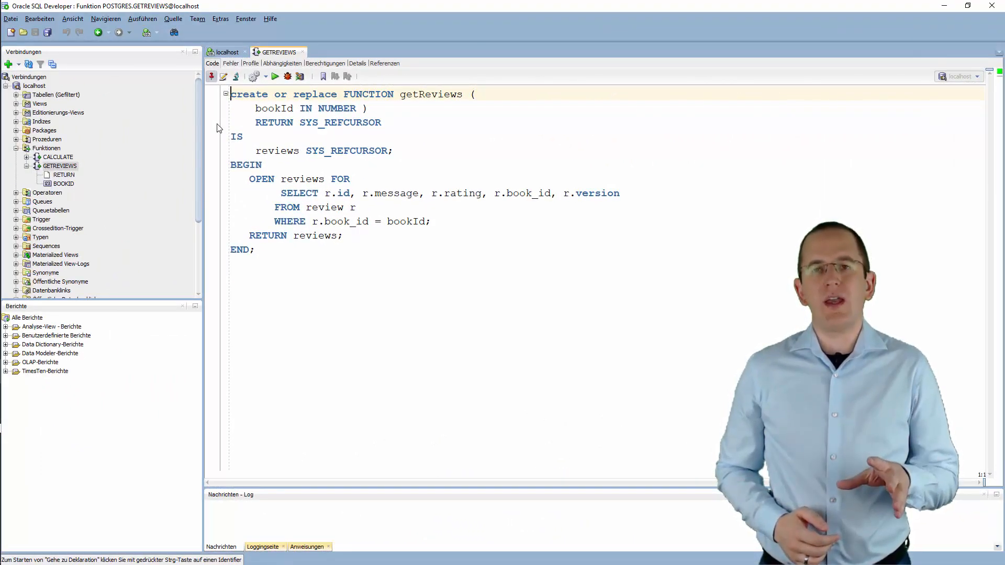
left_click_drag(281, 193, 433, 221)
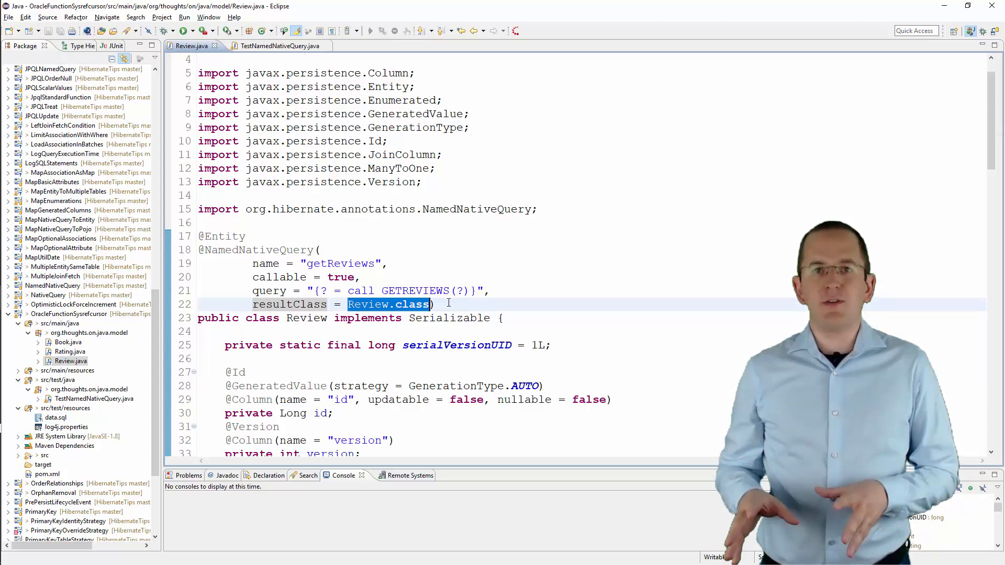
left_click(271, 46)
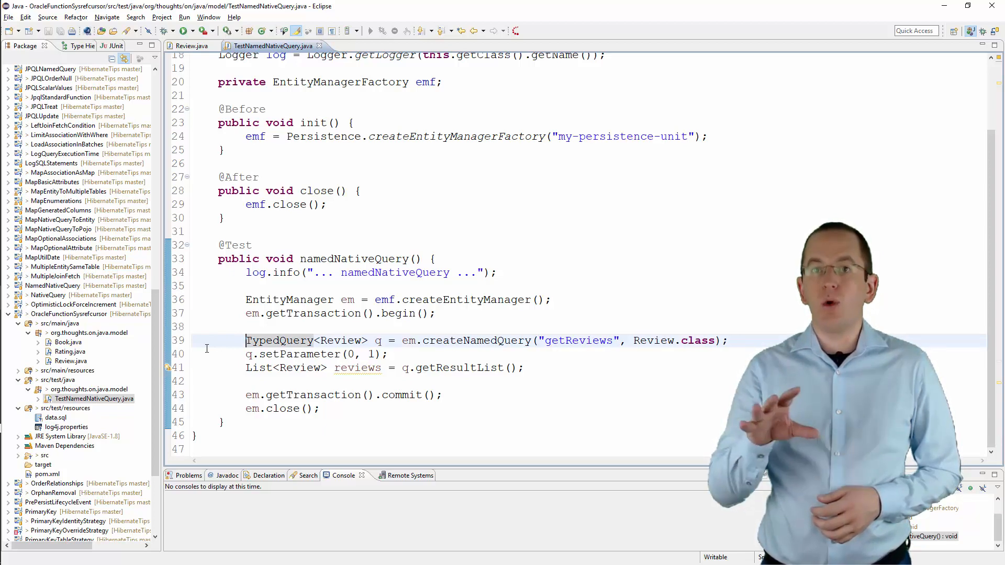
- Run the namedNativeQuery method as a JUnit test and watch its output in the Console
double_click(578, 340)
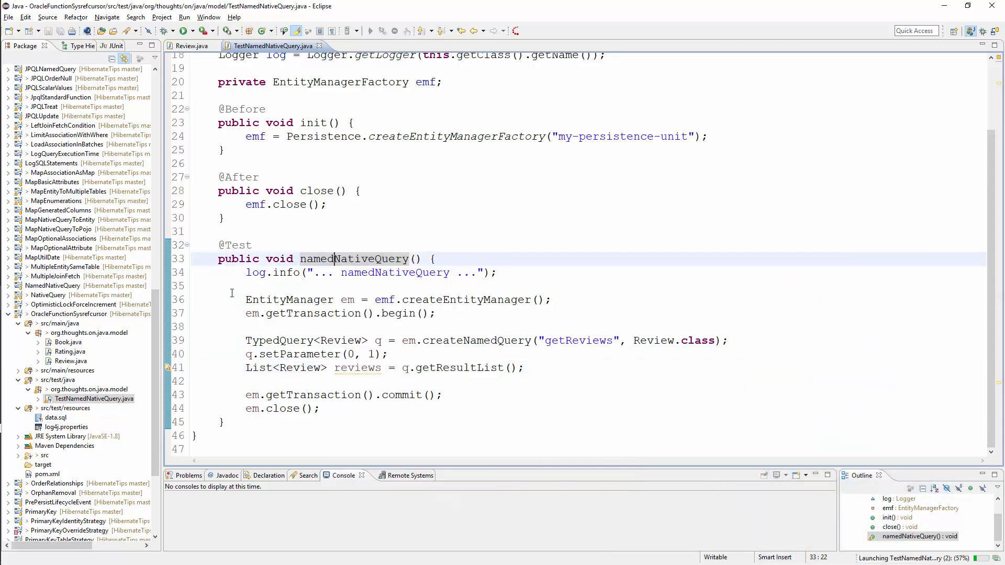
left_click(343, 476)
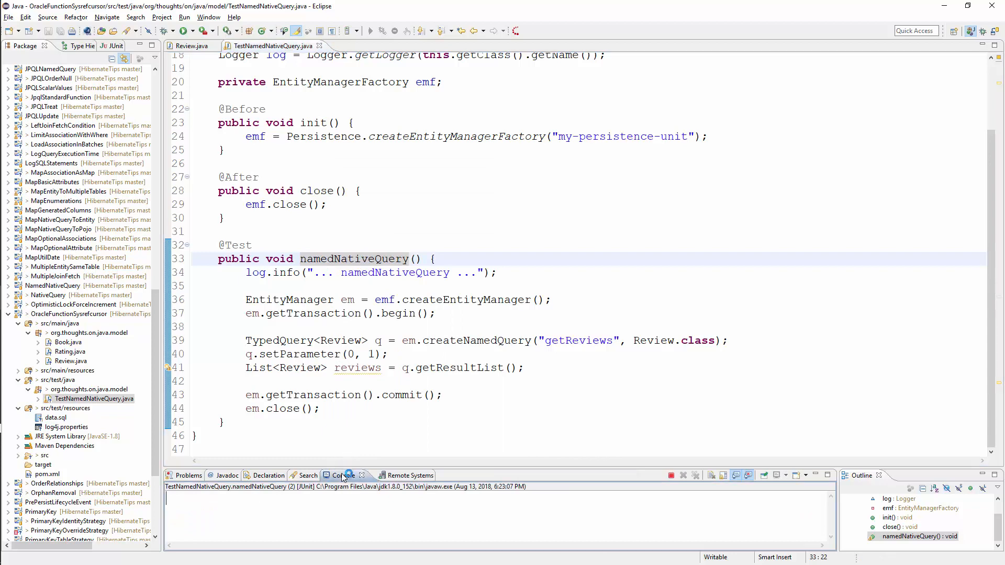